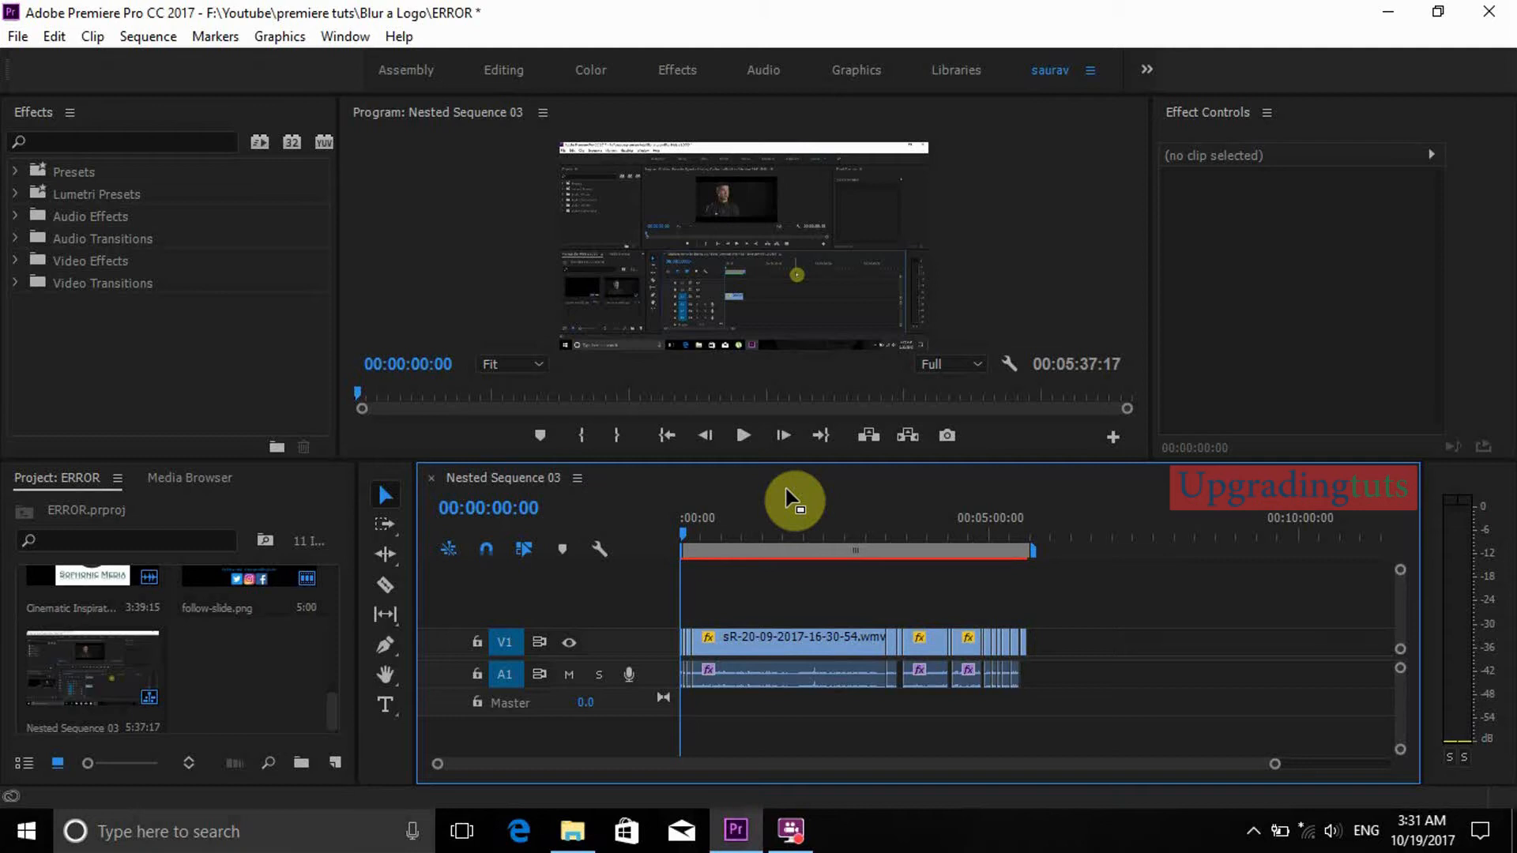
pyautogui.moveTo(718, 556)
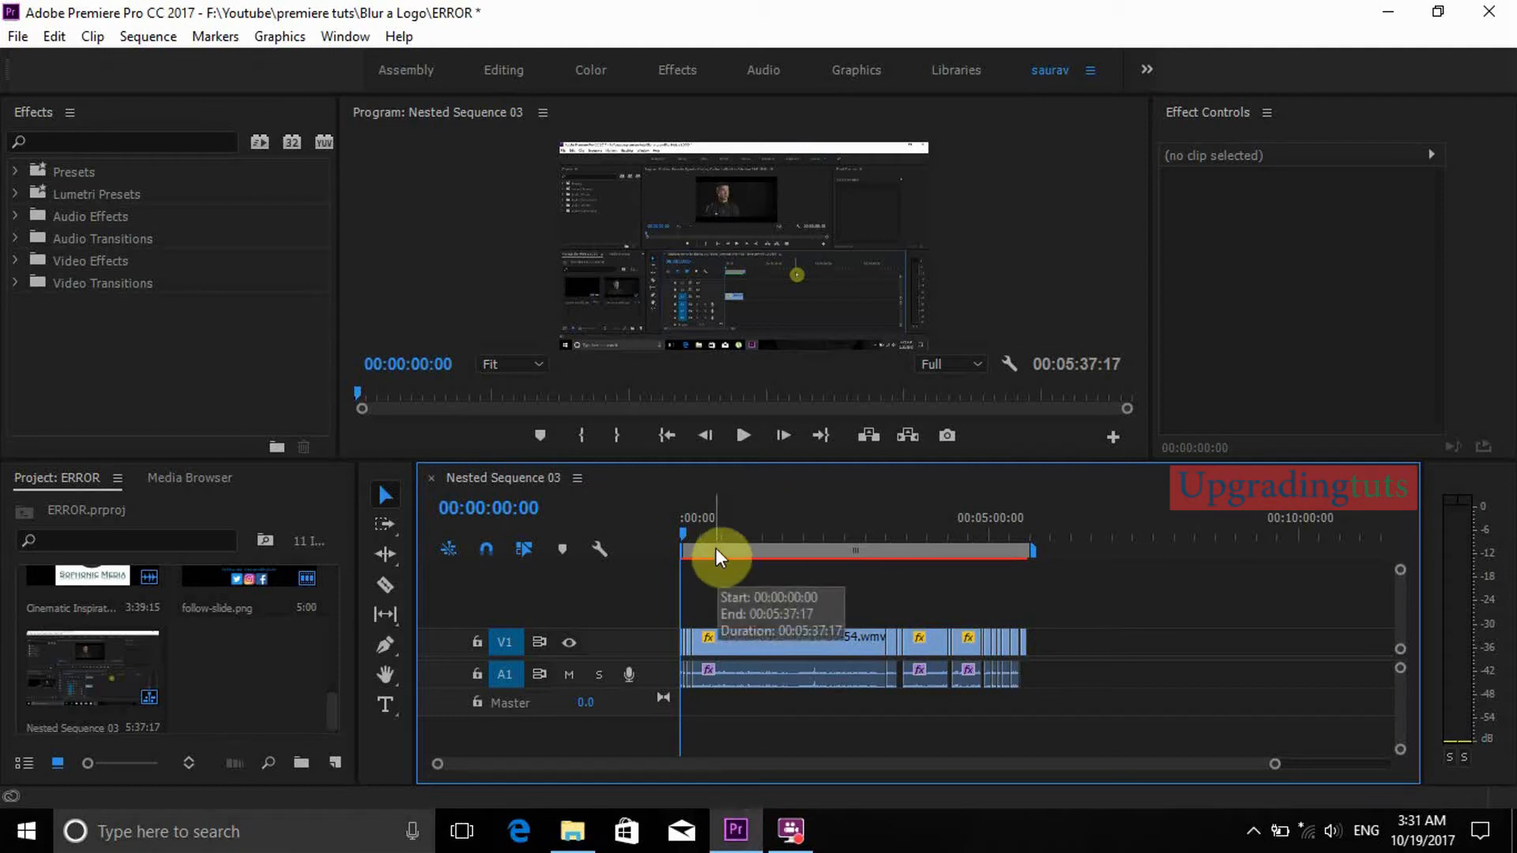
pyautogui.moveTo(707, 553)
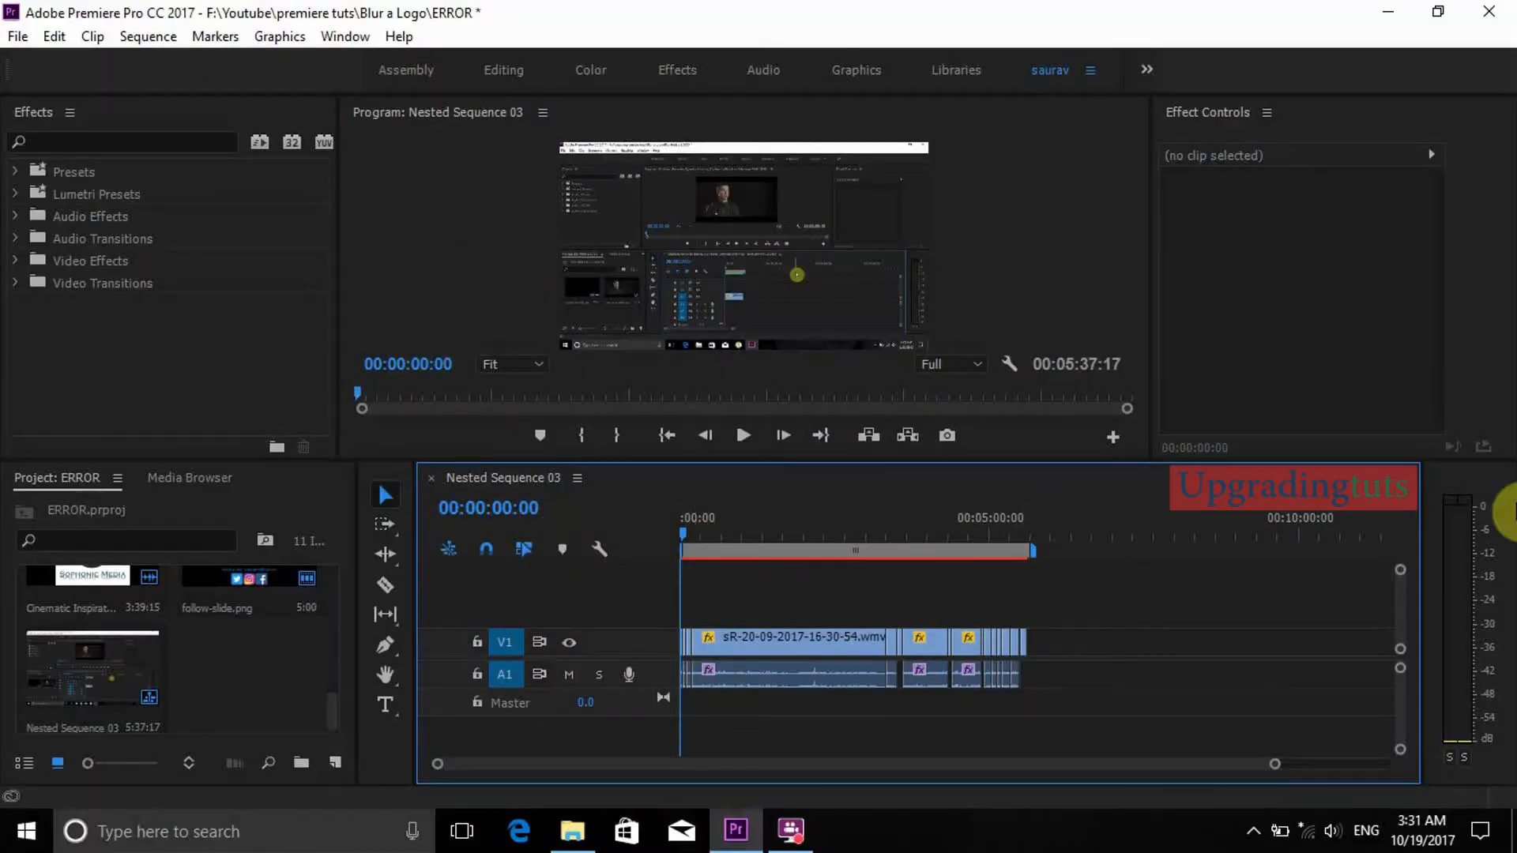
pyautogui.moveTo(343, 714)
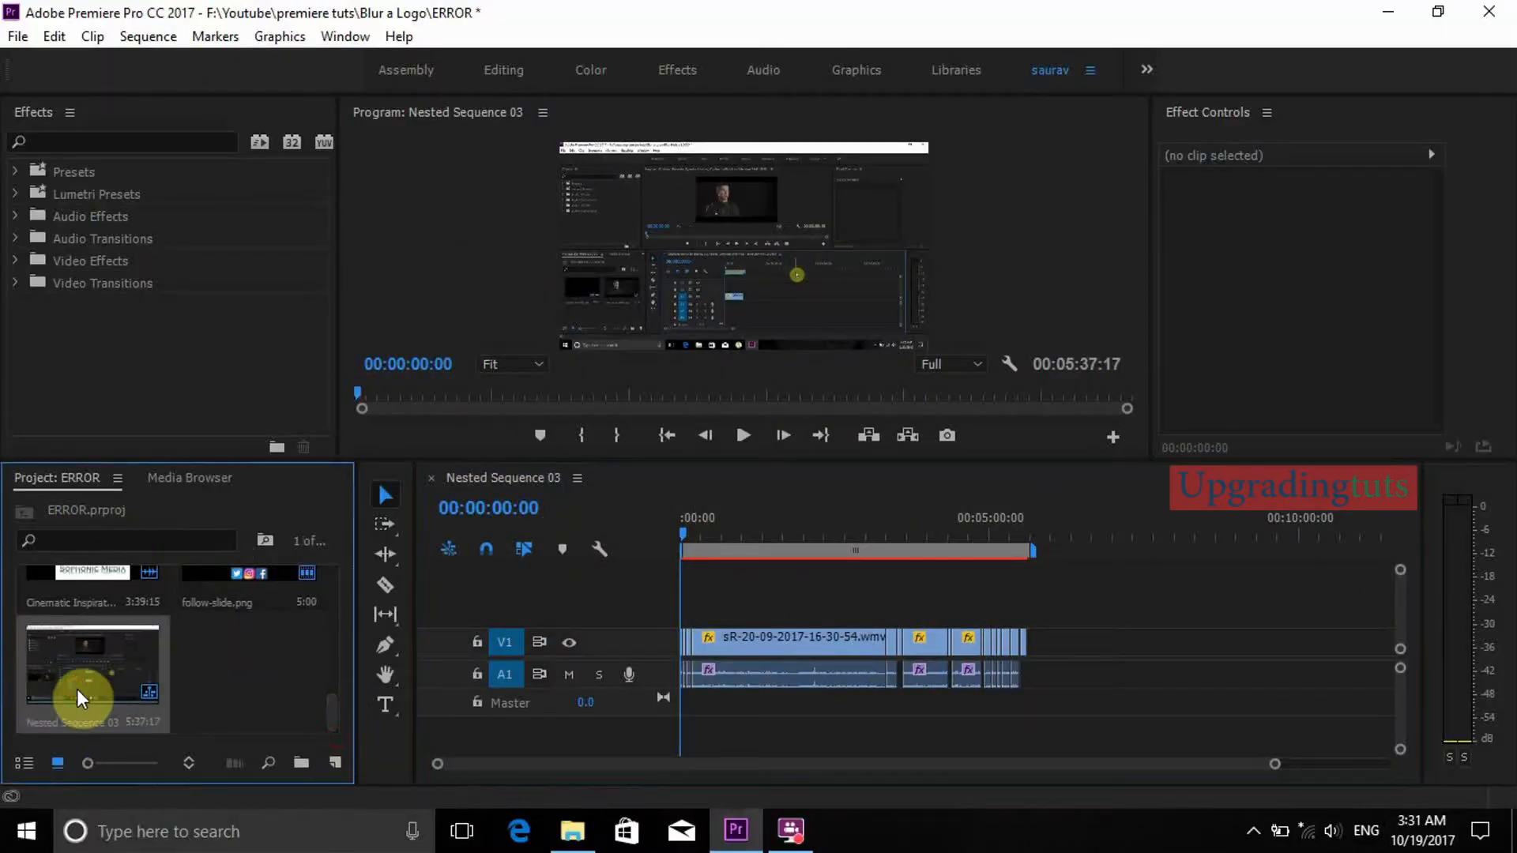
# - Duplicate Nested Sequence 03 in the Project panel and open the copy
pyautogui.rightClick(91, 673)
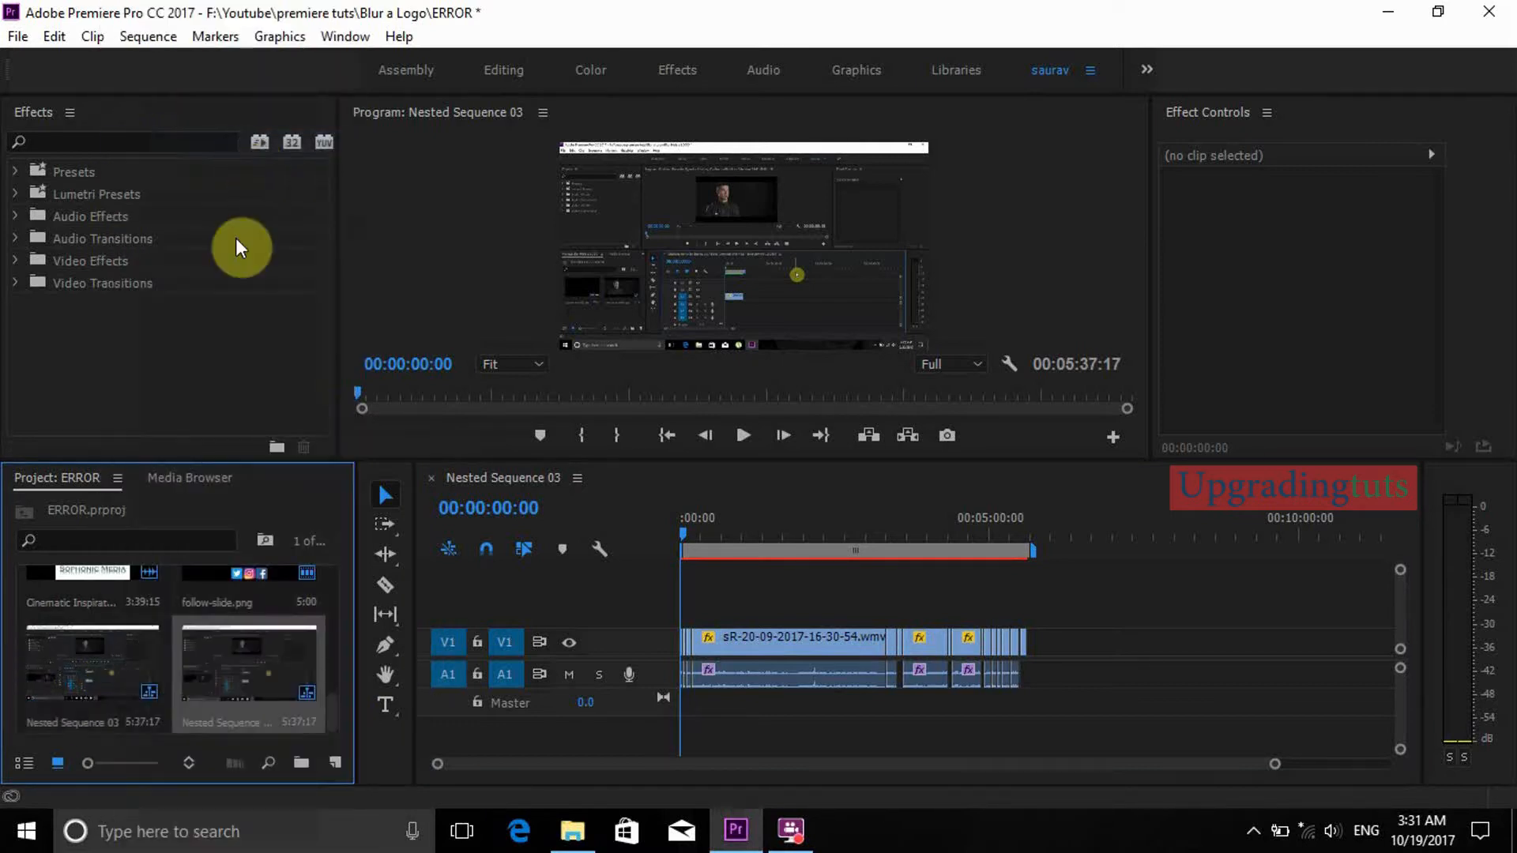
pyautogui.doubleClick(246, 667)
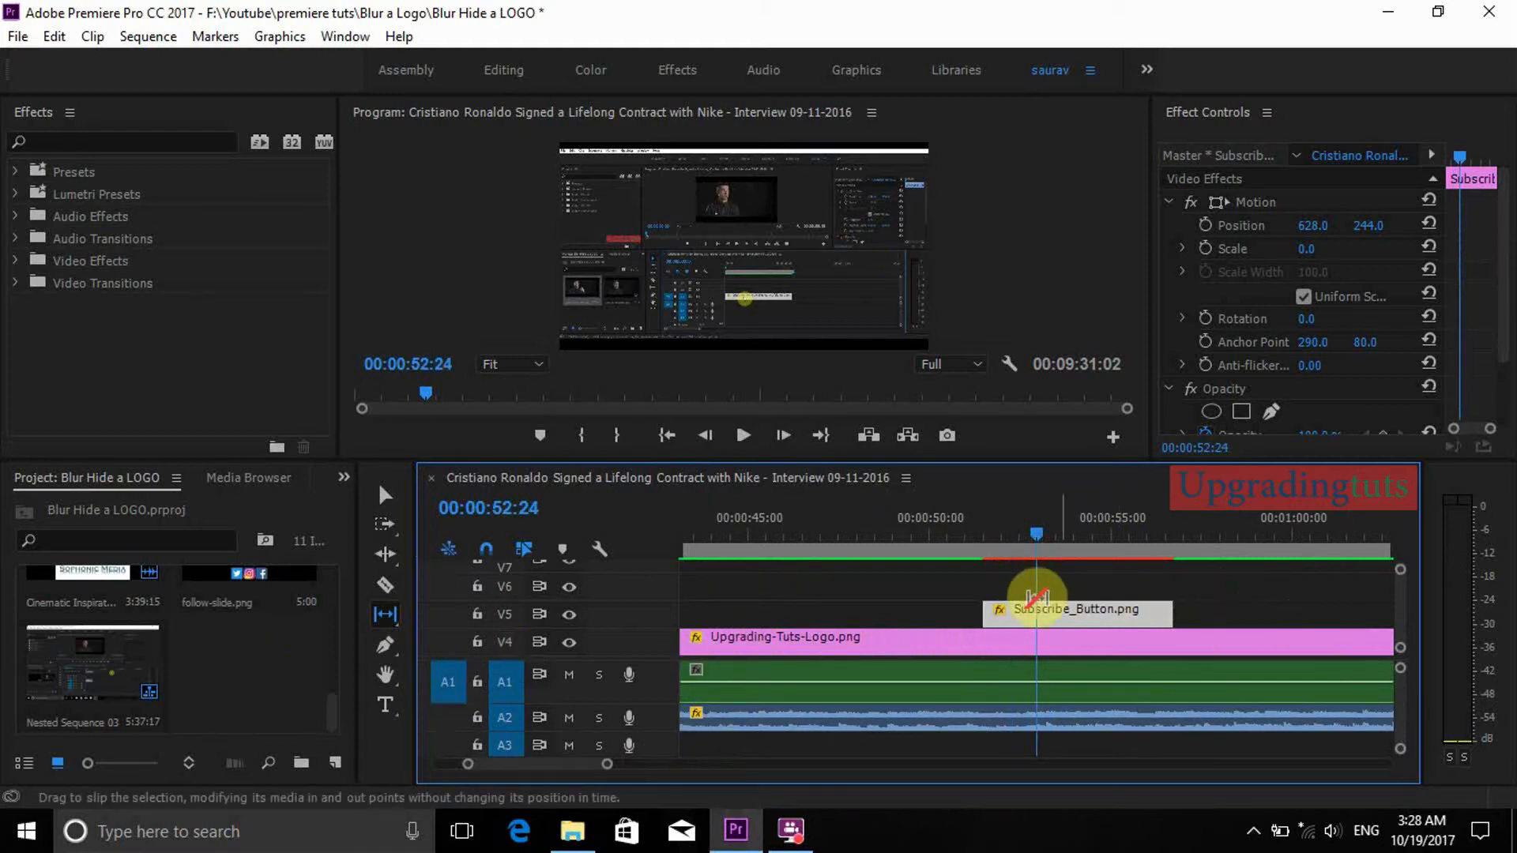
pyautogui.moveTo(386, 615)
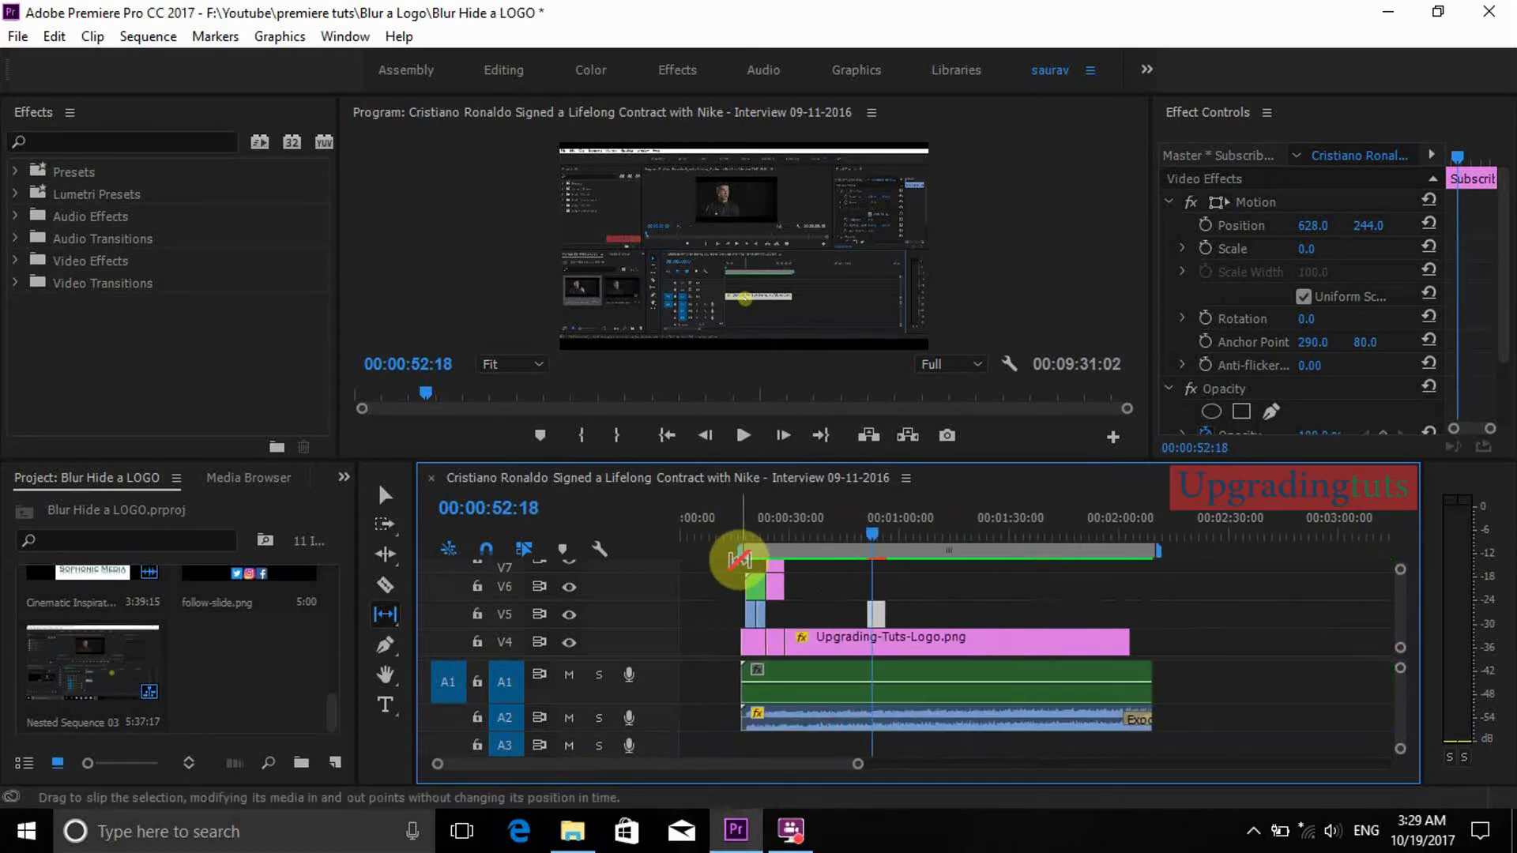
# - Drag along the timeline ruler to move the Blur Hide a LOGO sequence view to 00:00:22:19
pyautogui.moveTo(740, 561); pyautogui.dragTo(1141, 561)
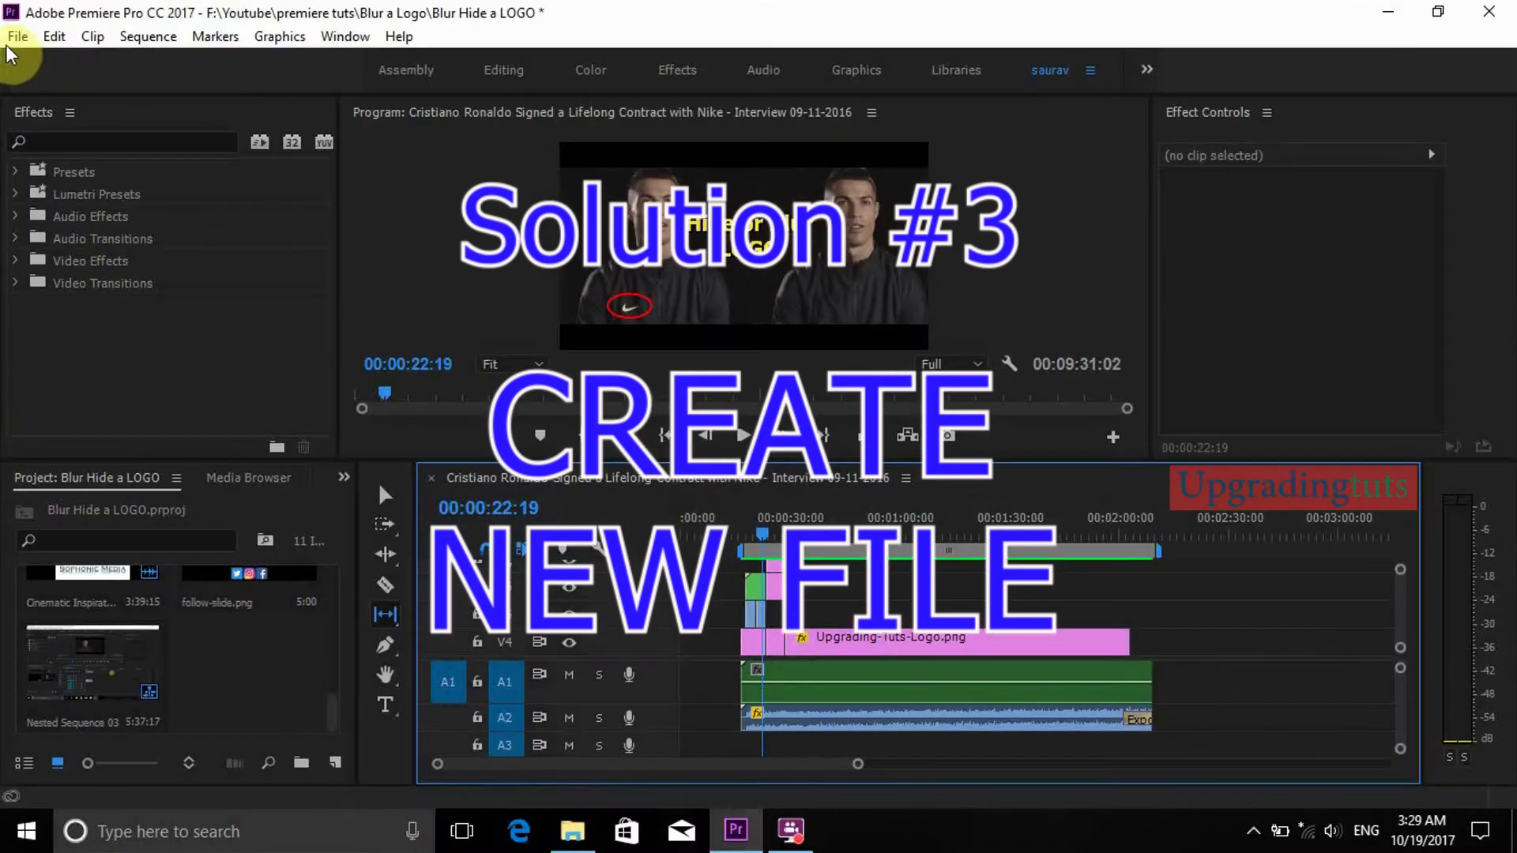
# - Start a new project named ERROR, discarding Blur Hide a LOGO's changes, and drop the old .prproj onto Premiere
pyautogui.click(15, 36)
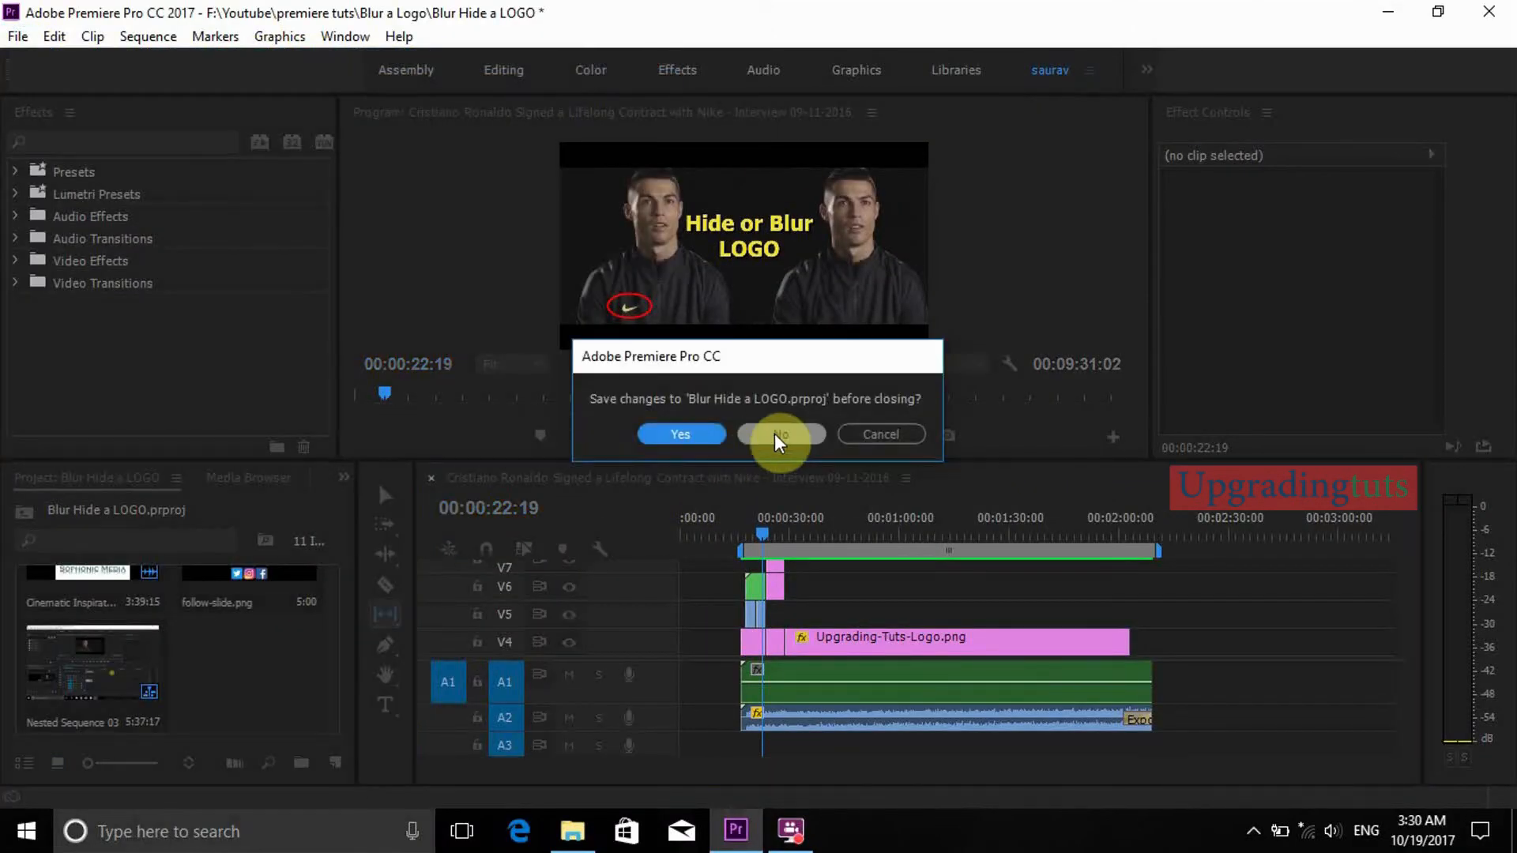
pyautogui.click(779, 433)
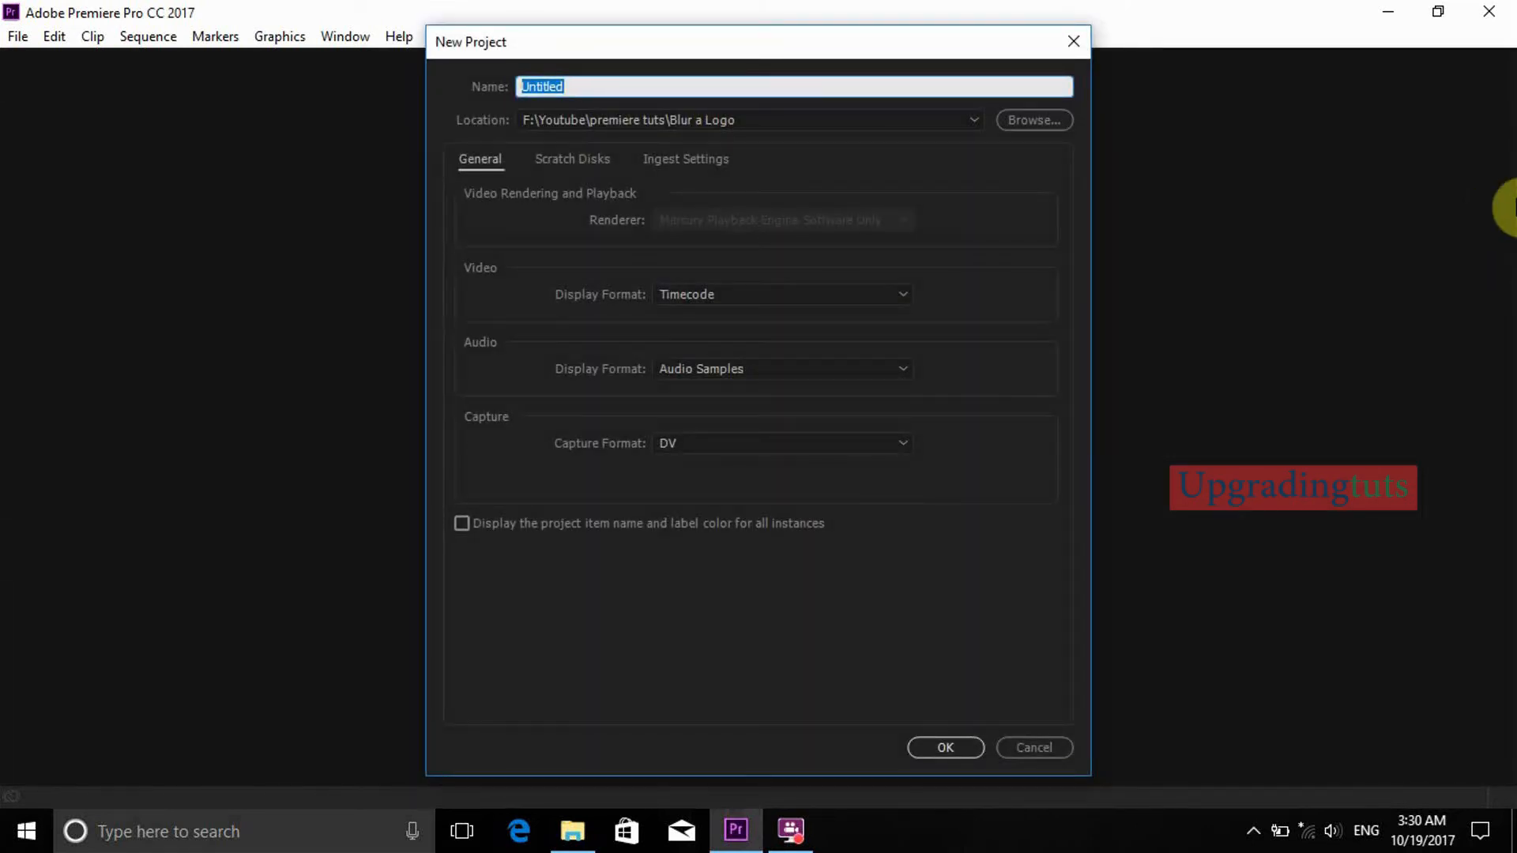
pyautogui.write('ERRO')
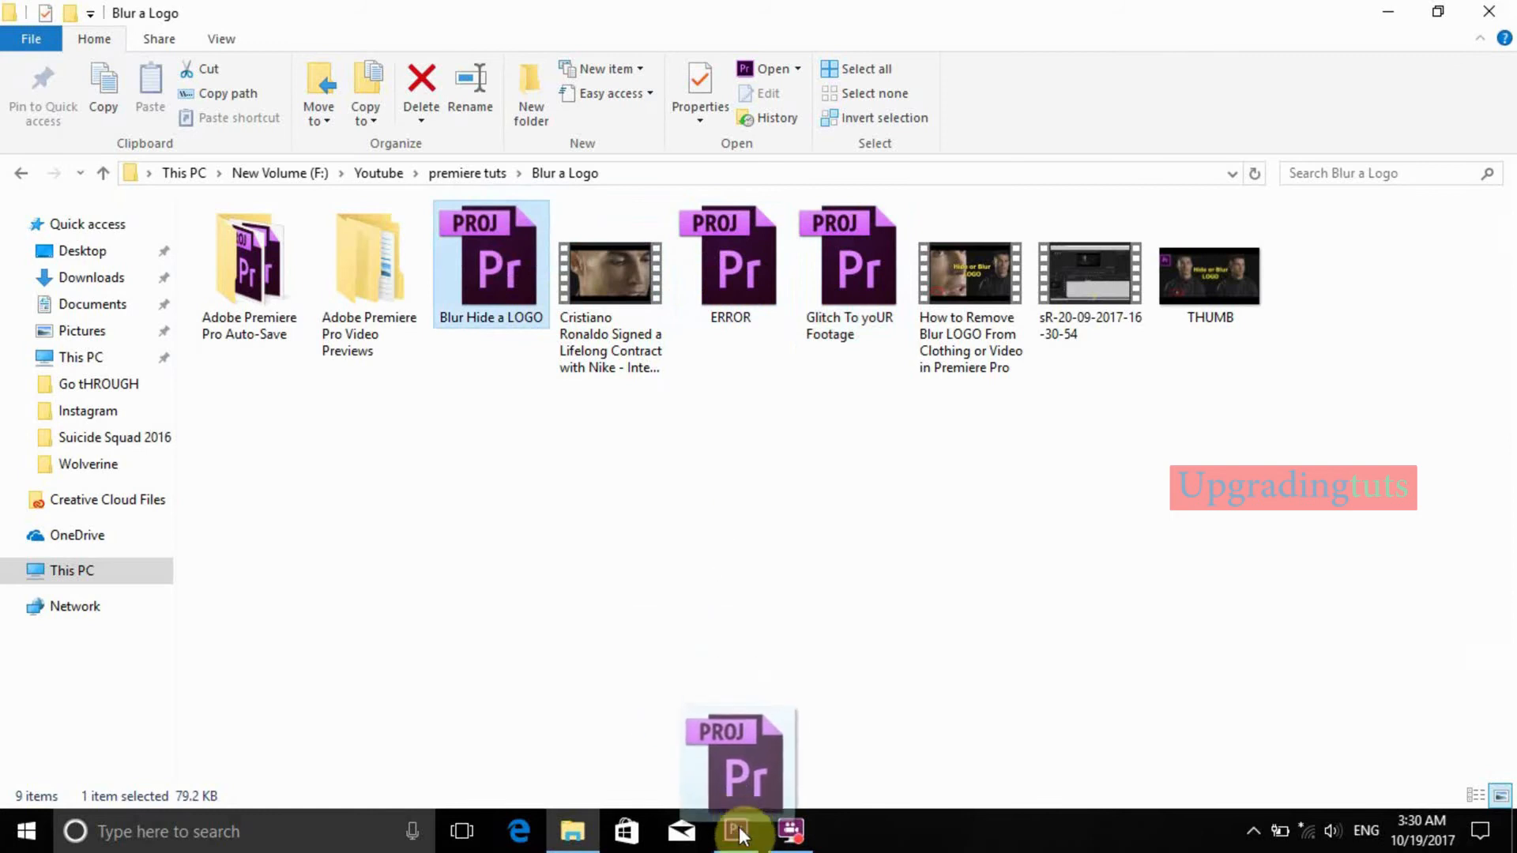
pyautogui.click(735, 830)
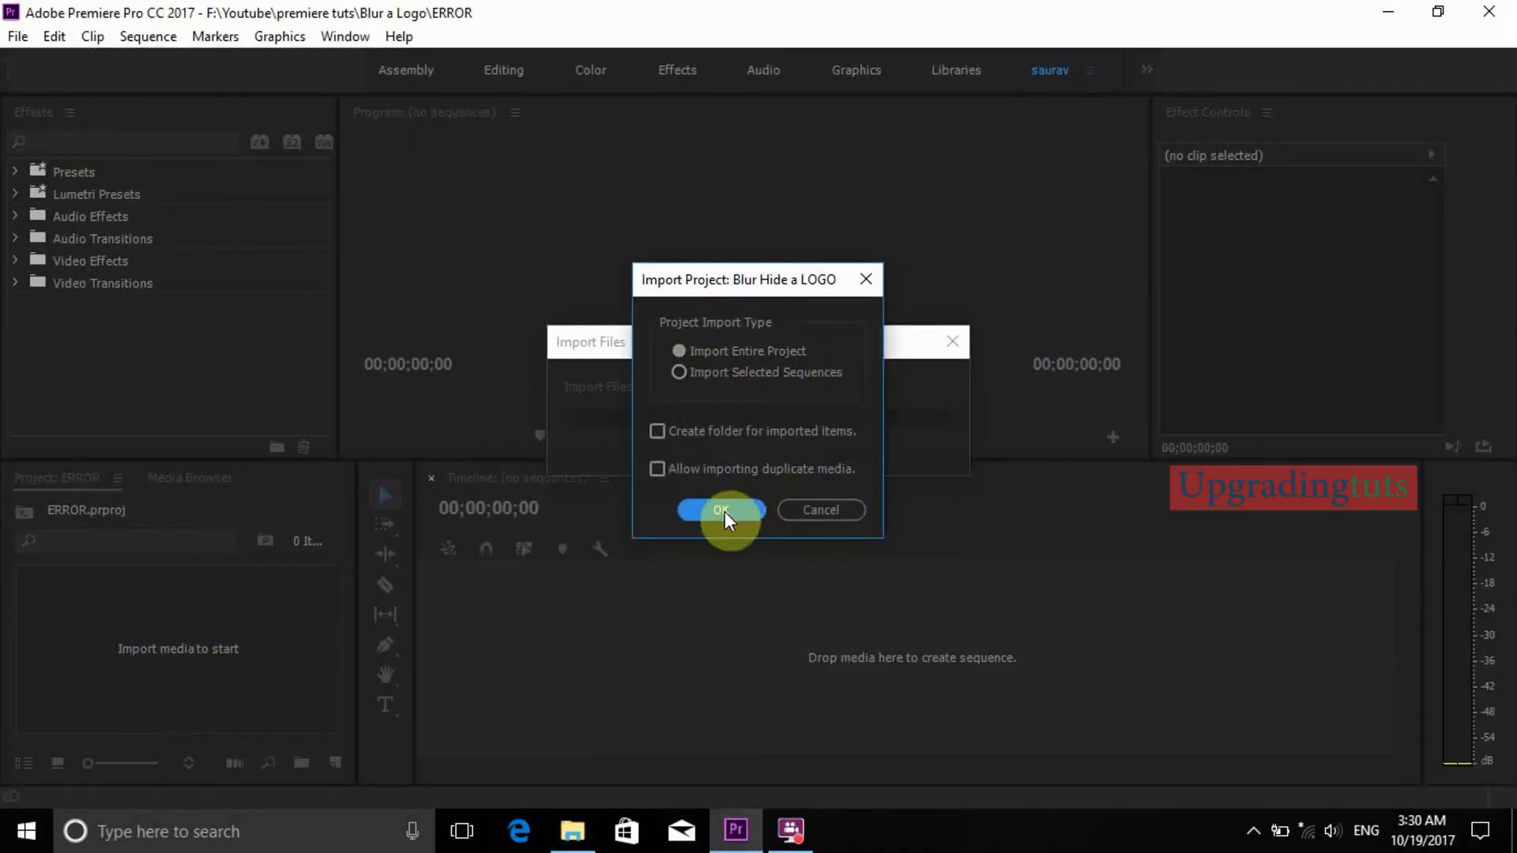
# - Confirm Import Entire Project to bring Blur Hide a LOGO's items into ERROR
pyautogui.click(721, 510)
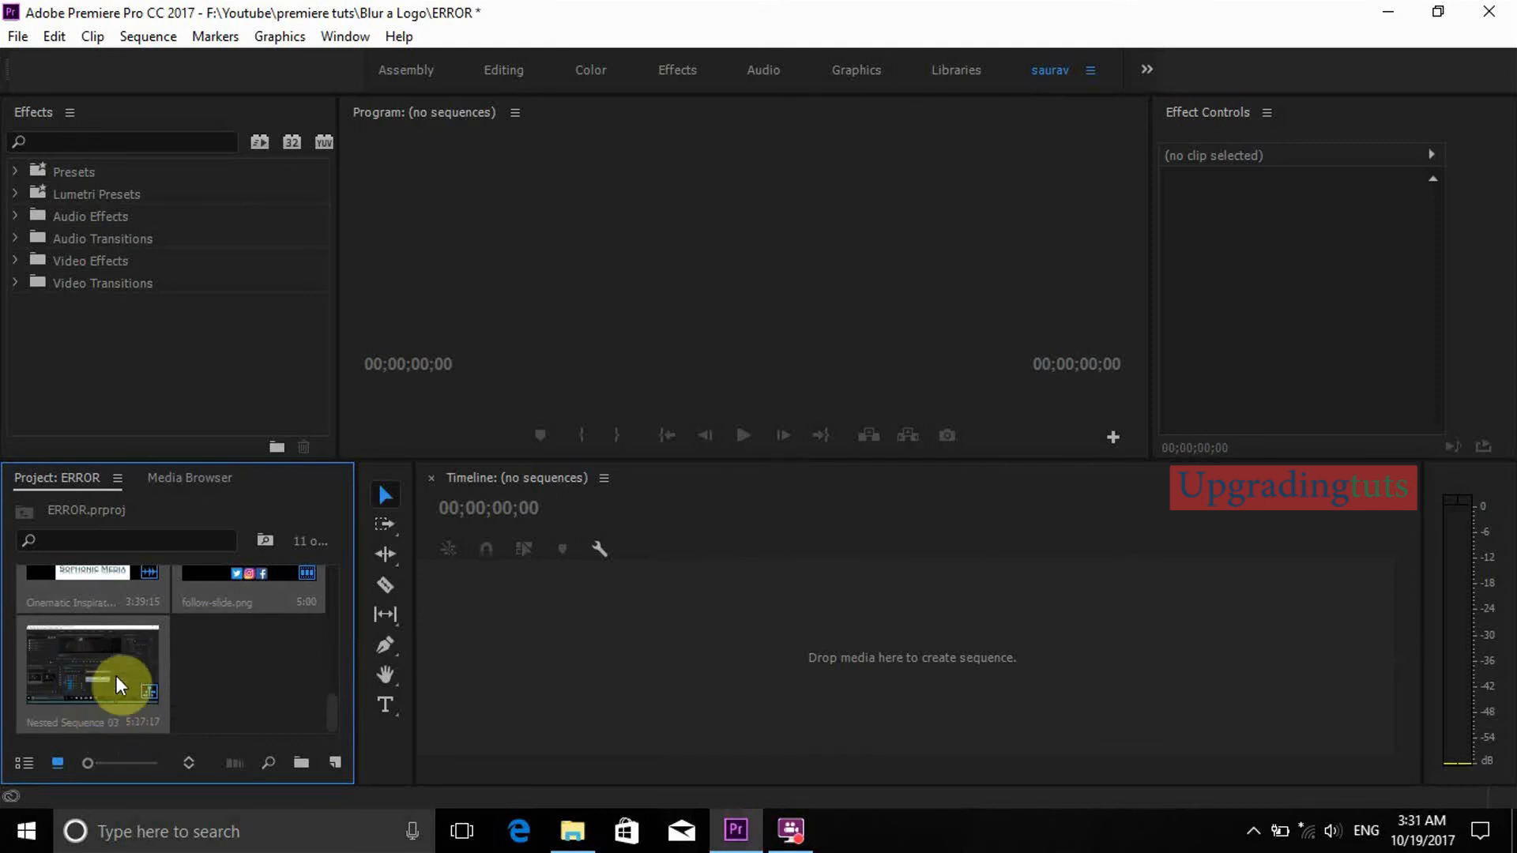
# - Open Nested Sequence 03 from the Project panel onto the ERROR timeline
pyautogui.doubleClick(92, 673)
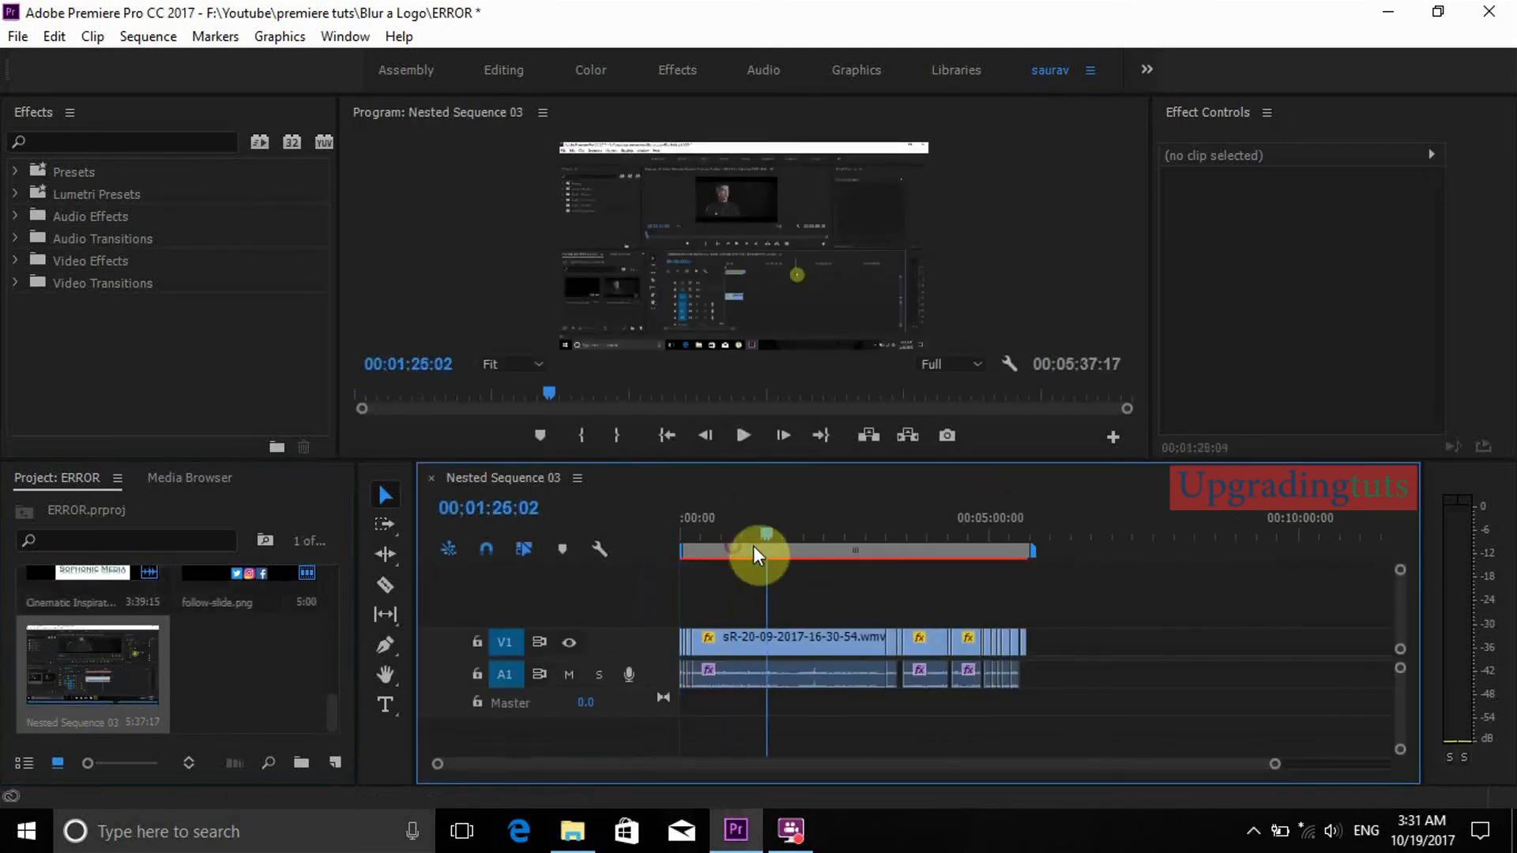